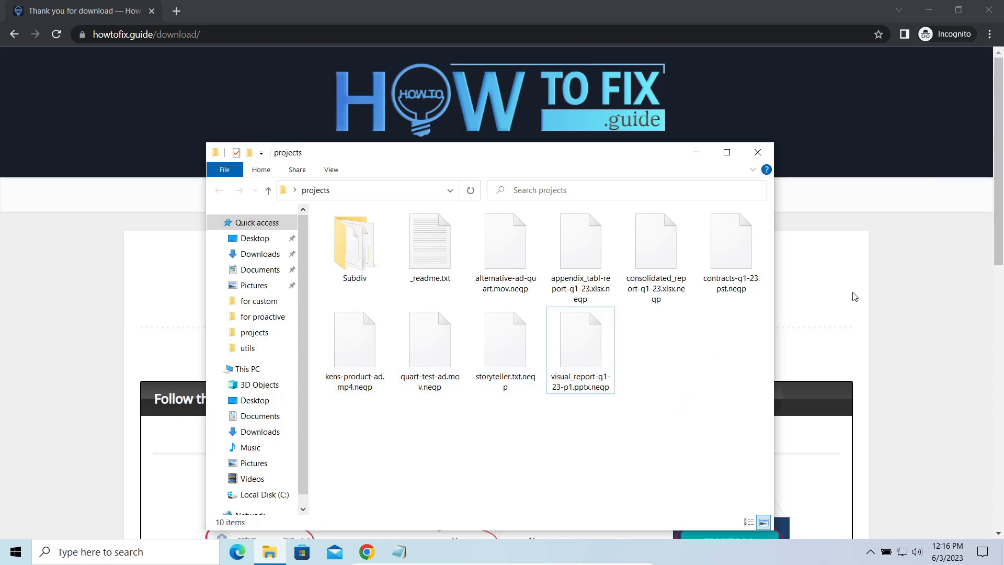
Close the 'projects' folder of .neqp-encrypted files, revealing the download page.
left_click(757, 152)
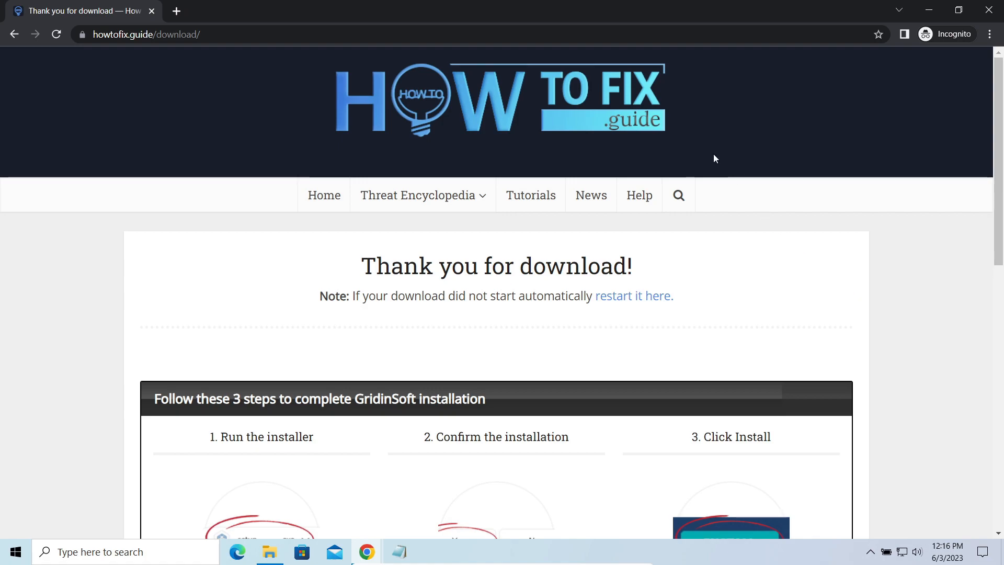
mouse_move(634, 296)
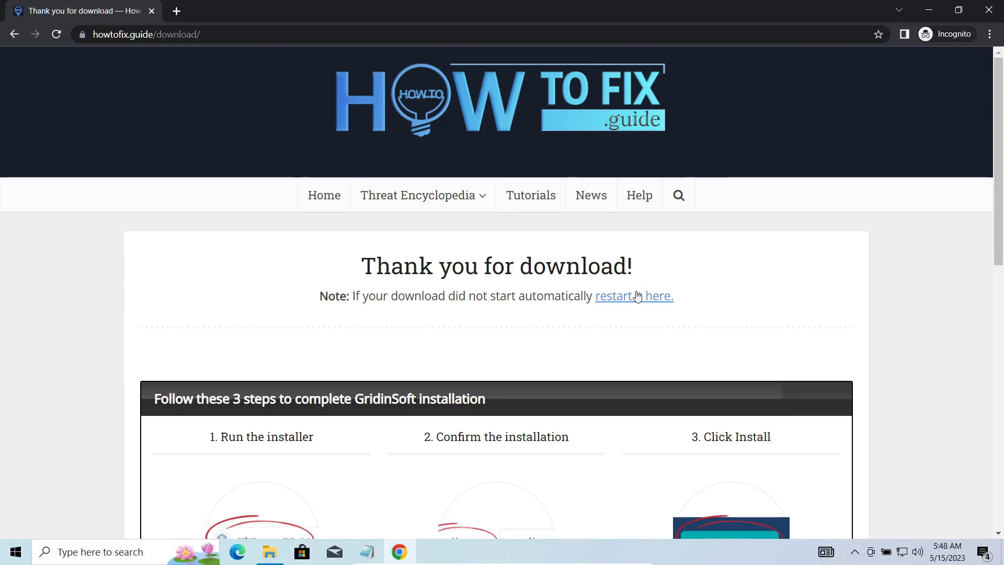
Restart the download and run setup-gridinsoft-fix.exe from the downloads bar.
left_click(634, 296)
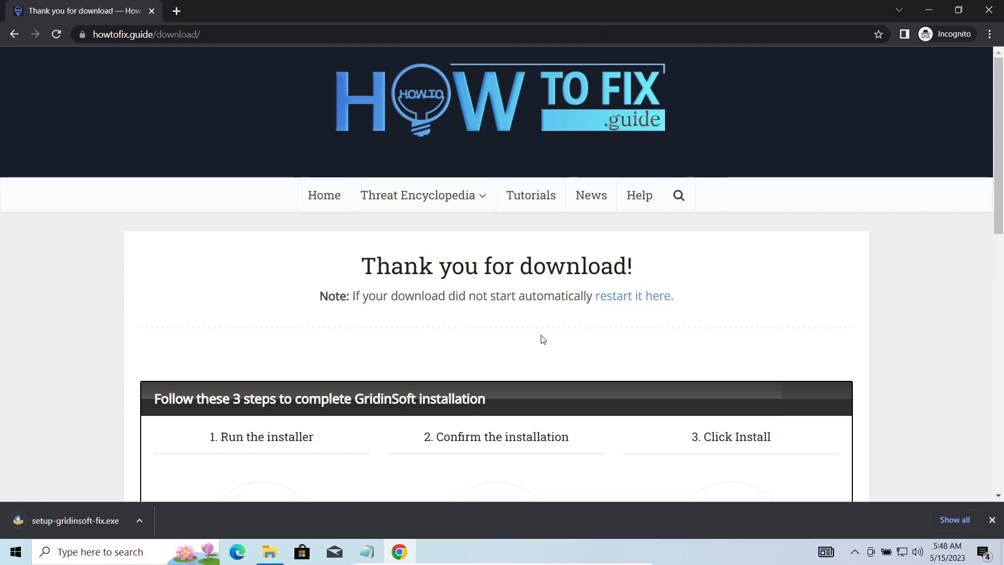
left_click(76, 519)
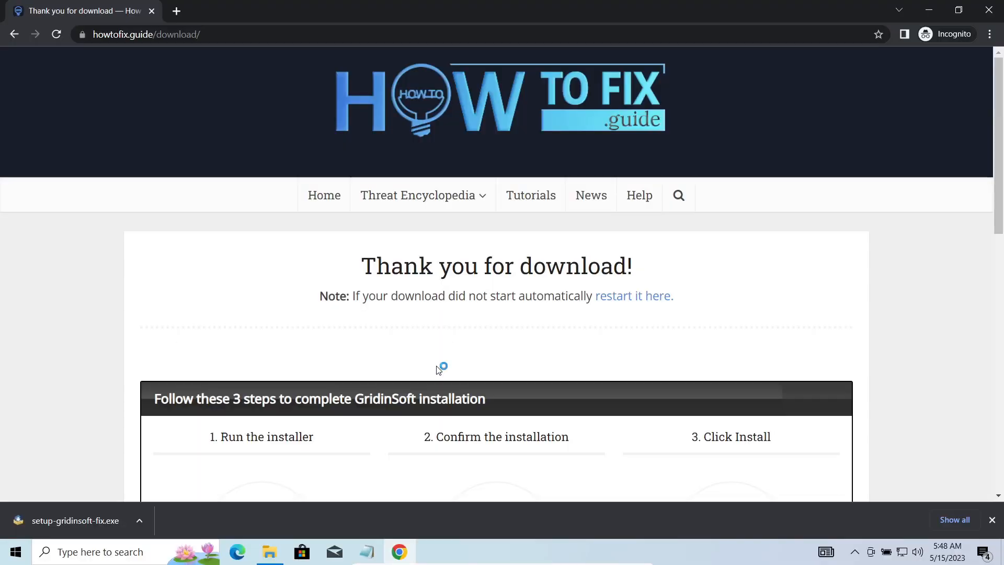
Run the web installer through INSTALL to FINISH so Anti-Malware launches.
left_click(75, 521)
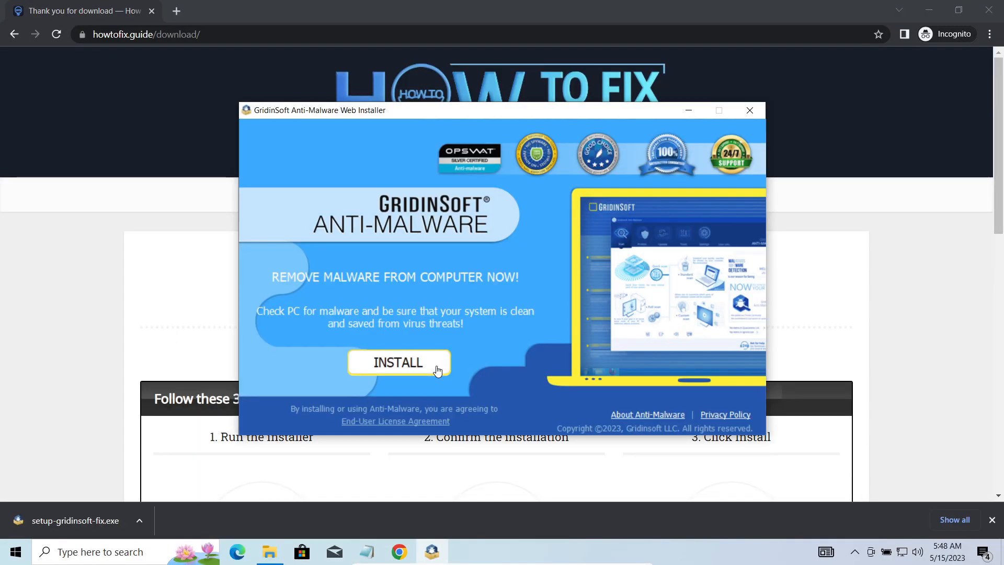
left_click(397, 363)
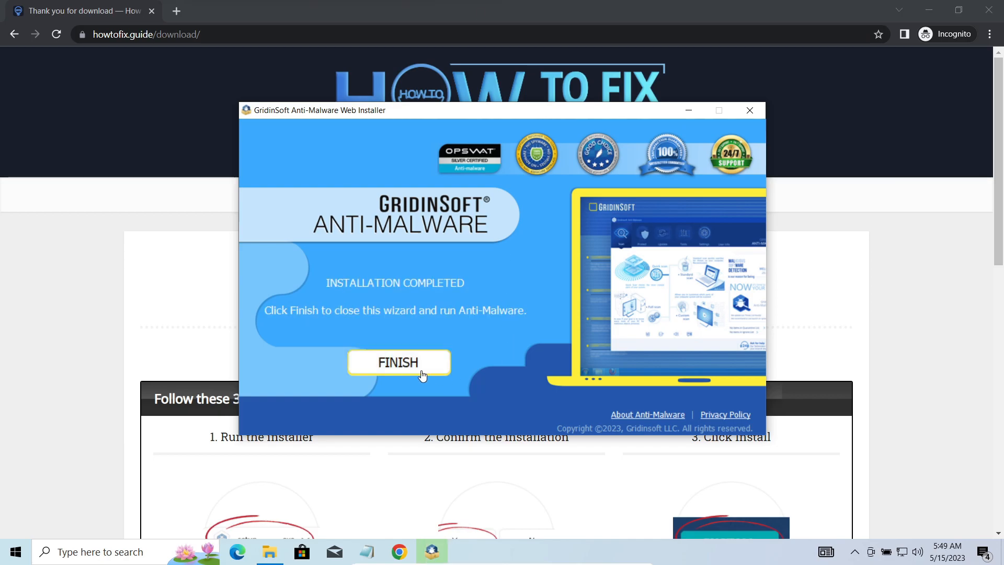
left_click(397, 363)
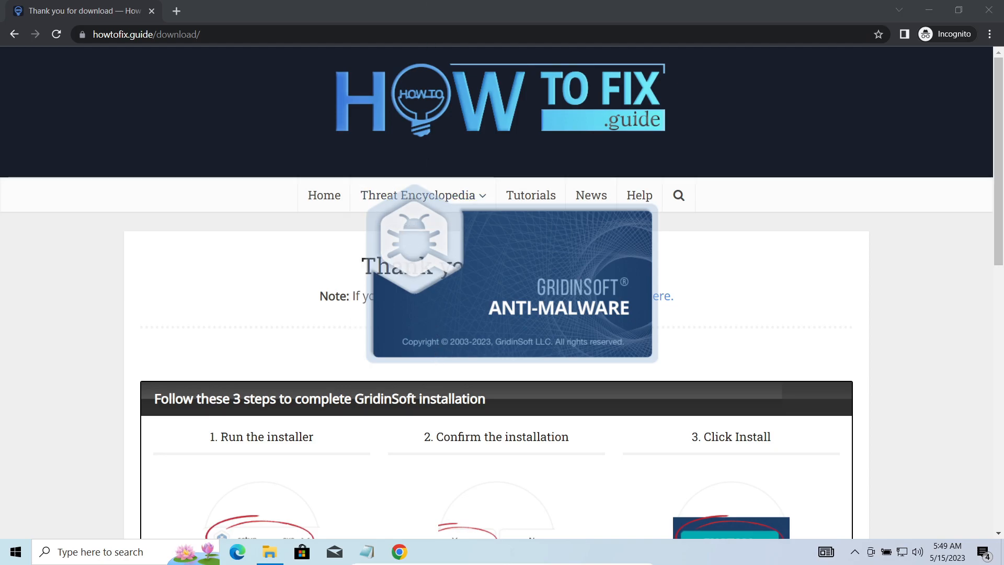
Start a full scan of the computer that ends with 'Your system is at risk'.
left_click(399, 551)
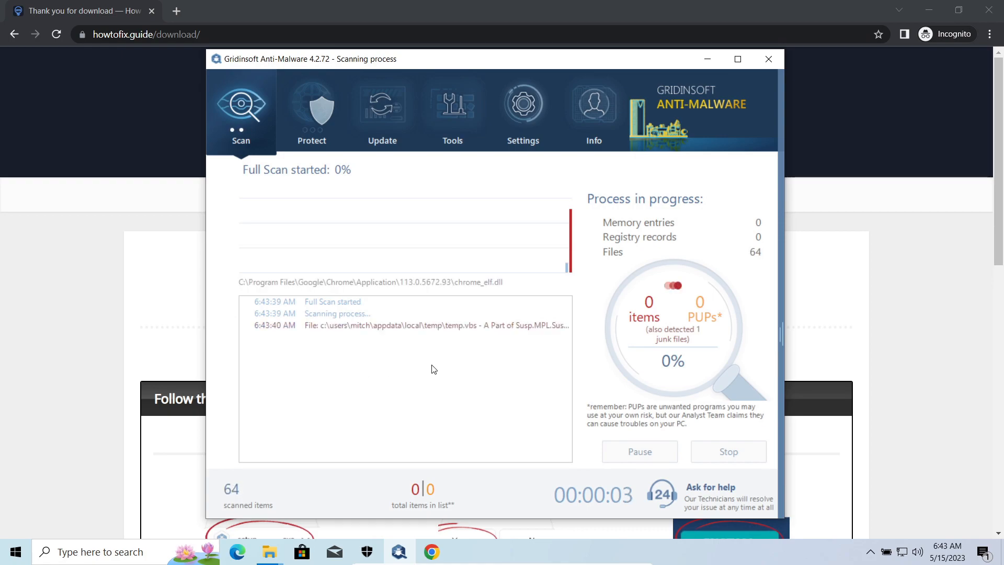
mouse_move(590, 370)
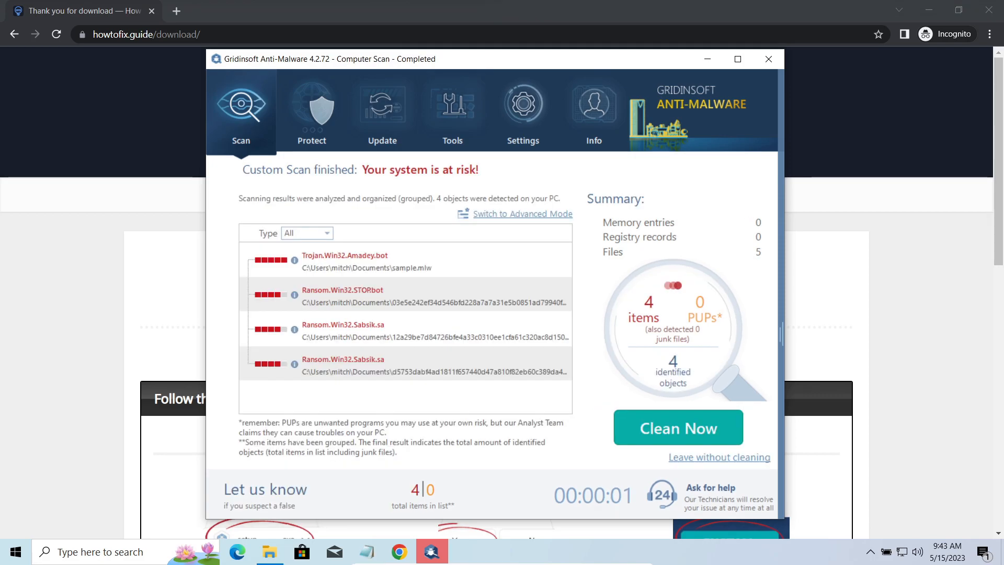
mouse_move(592, 353)
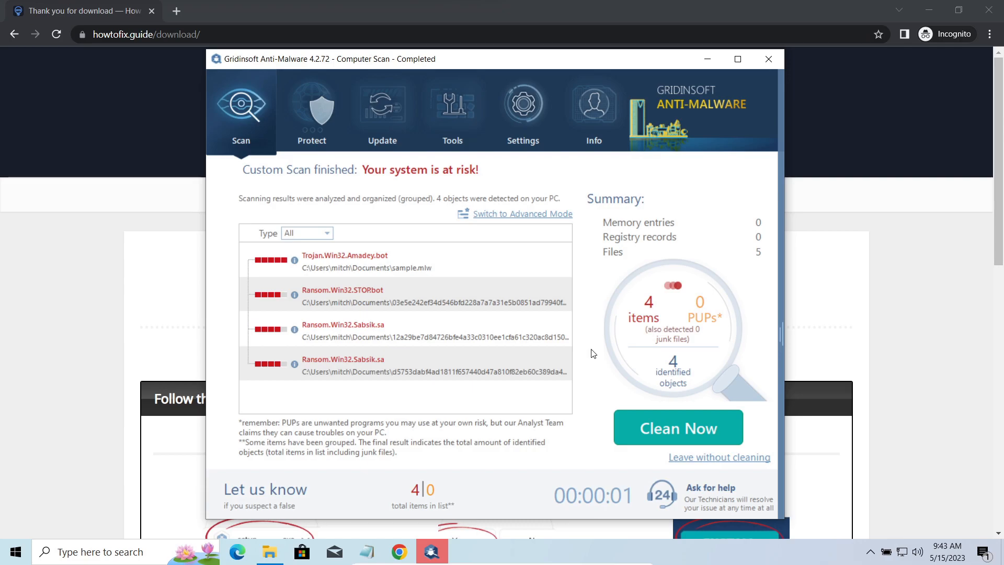
mouse_move(595, 362)
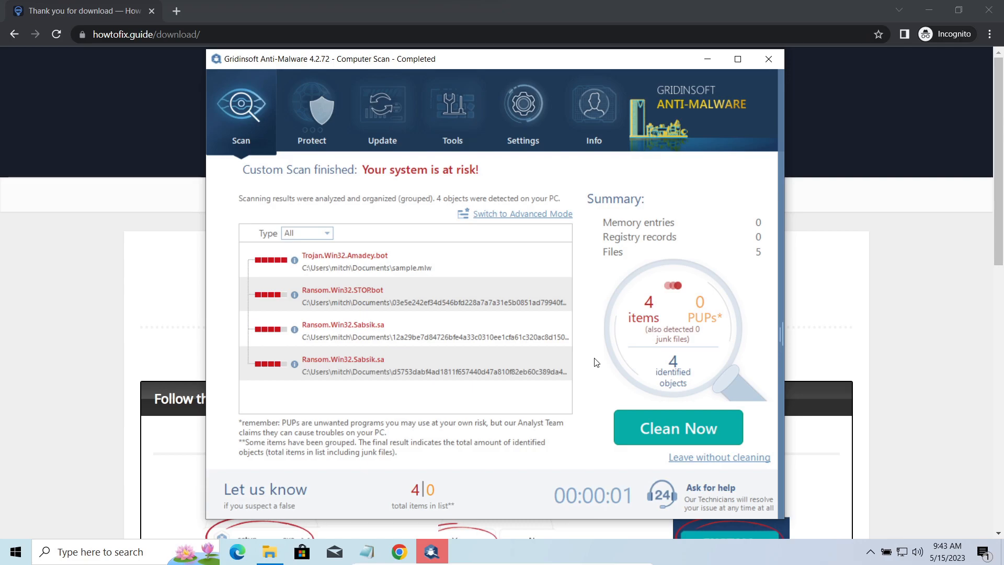
Clean all four detected threats via Clean Now, leaving the system reported clean.
left_click(677, 427)
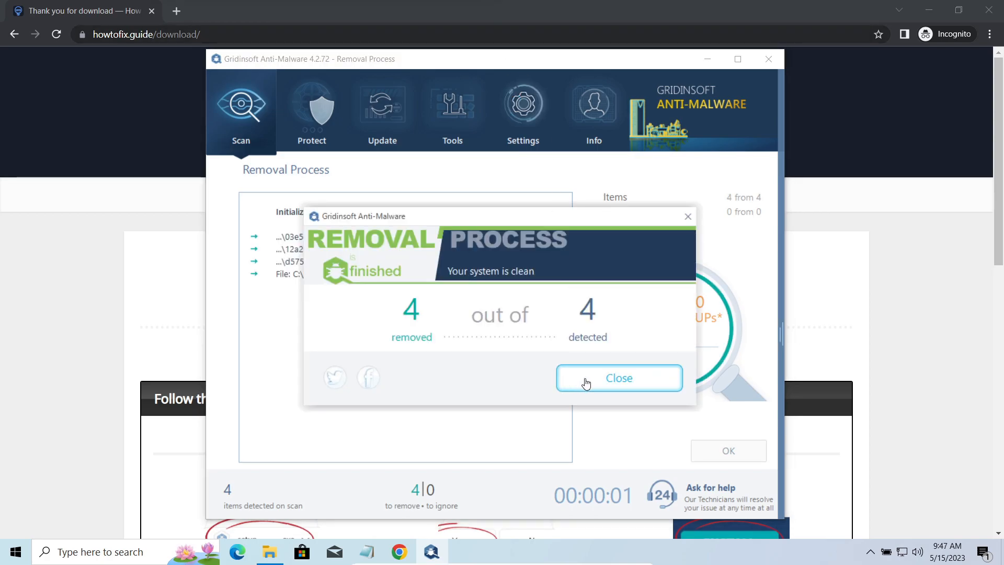
Dismiss the 'Removal Process finished' summary and return to the scan start screen.
left_click(617, 378)
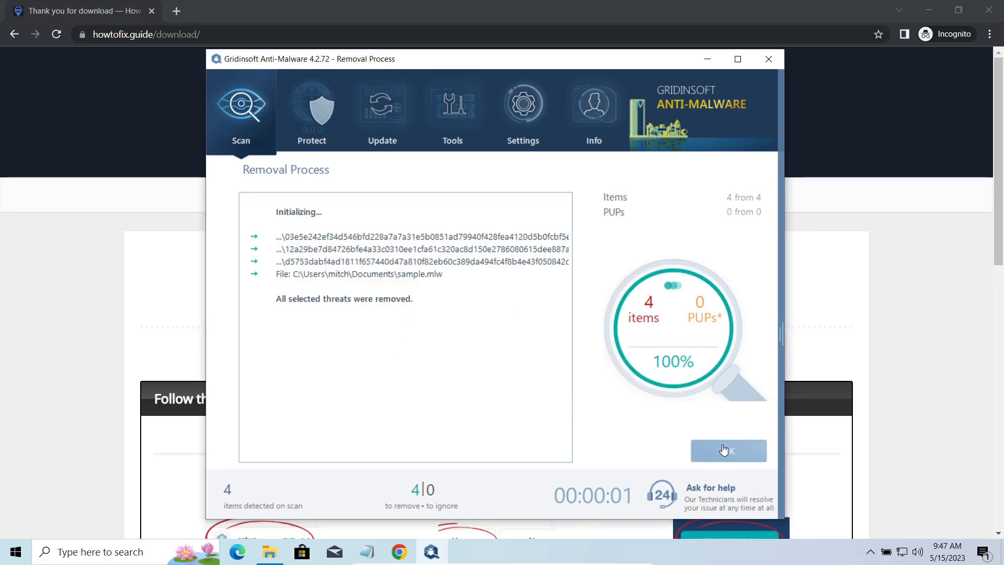
left_click(728, 450)
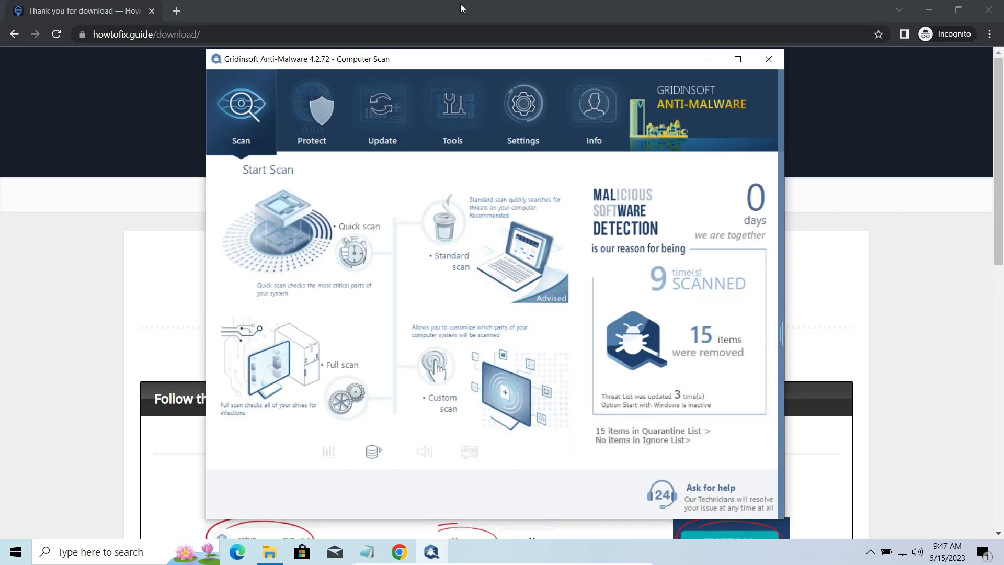